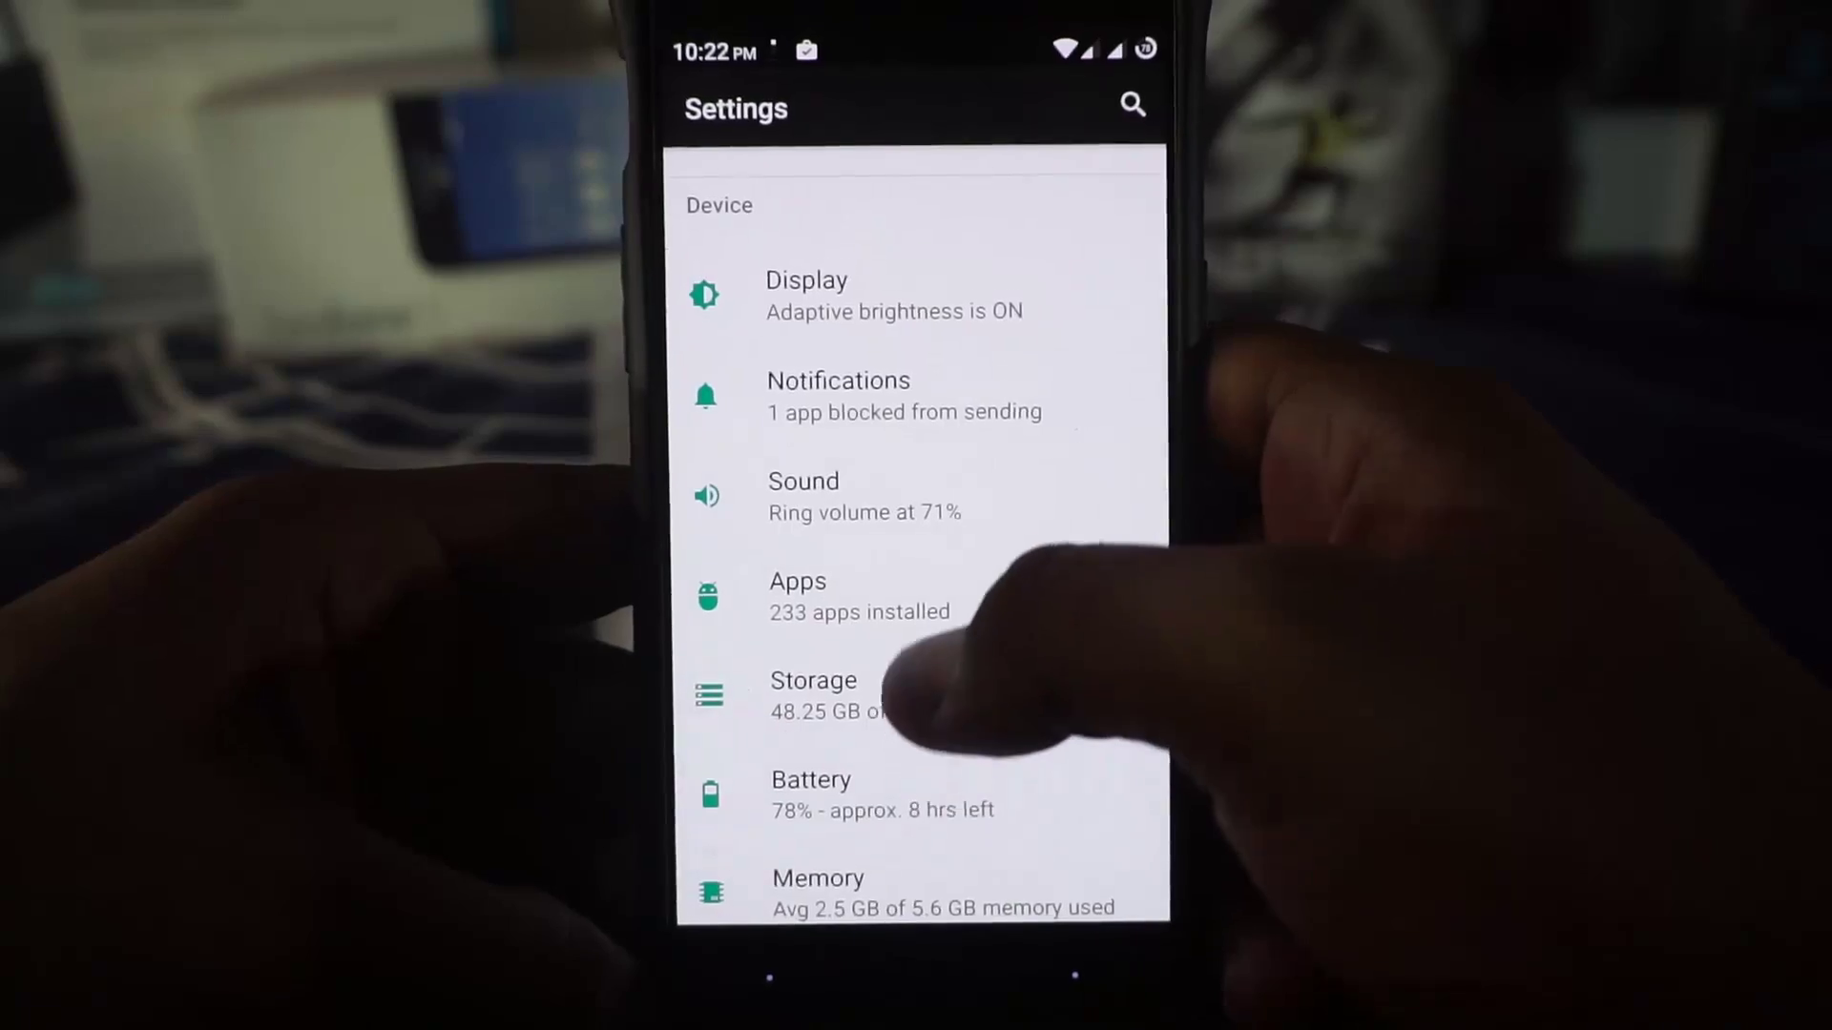
- View the Touchscreen gestures list for dialer, flashlight and music controls, then return to Settings
click(803, 496)
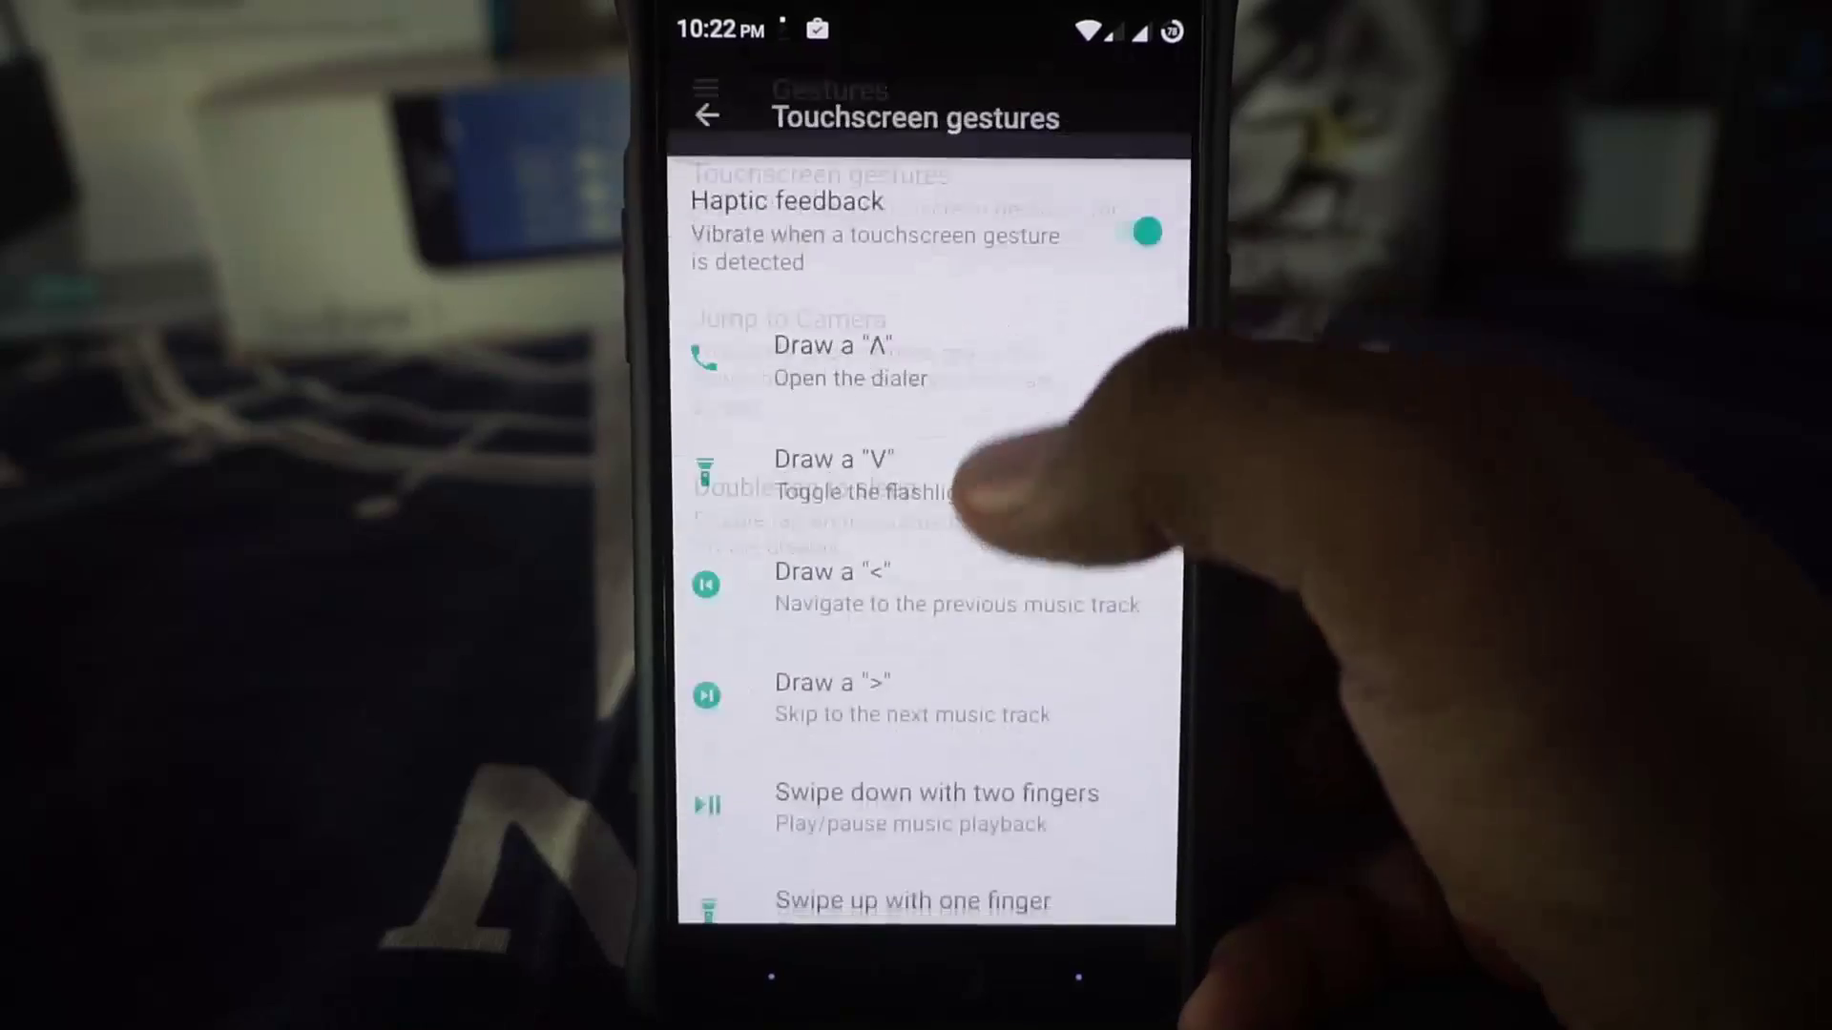
click(710, 115)
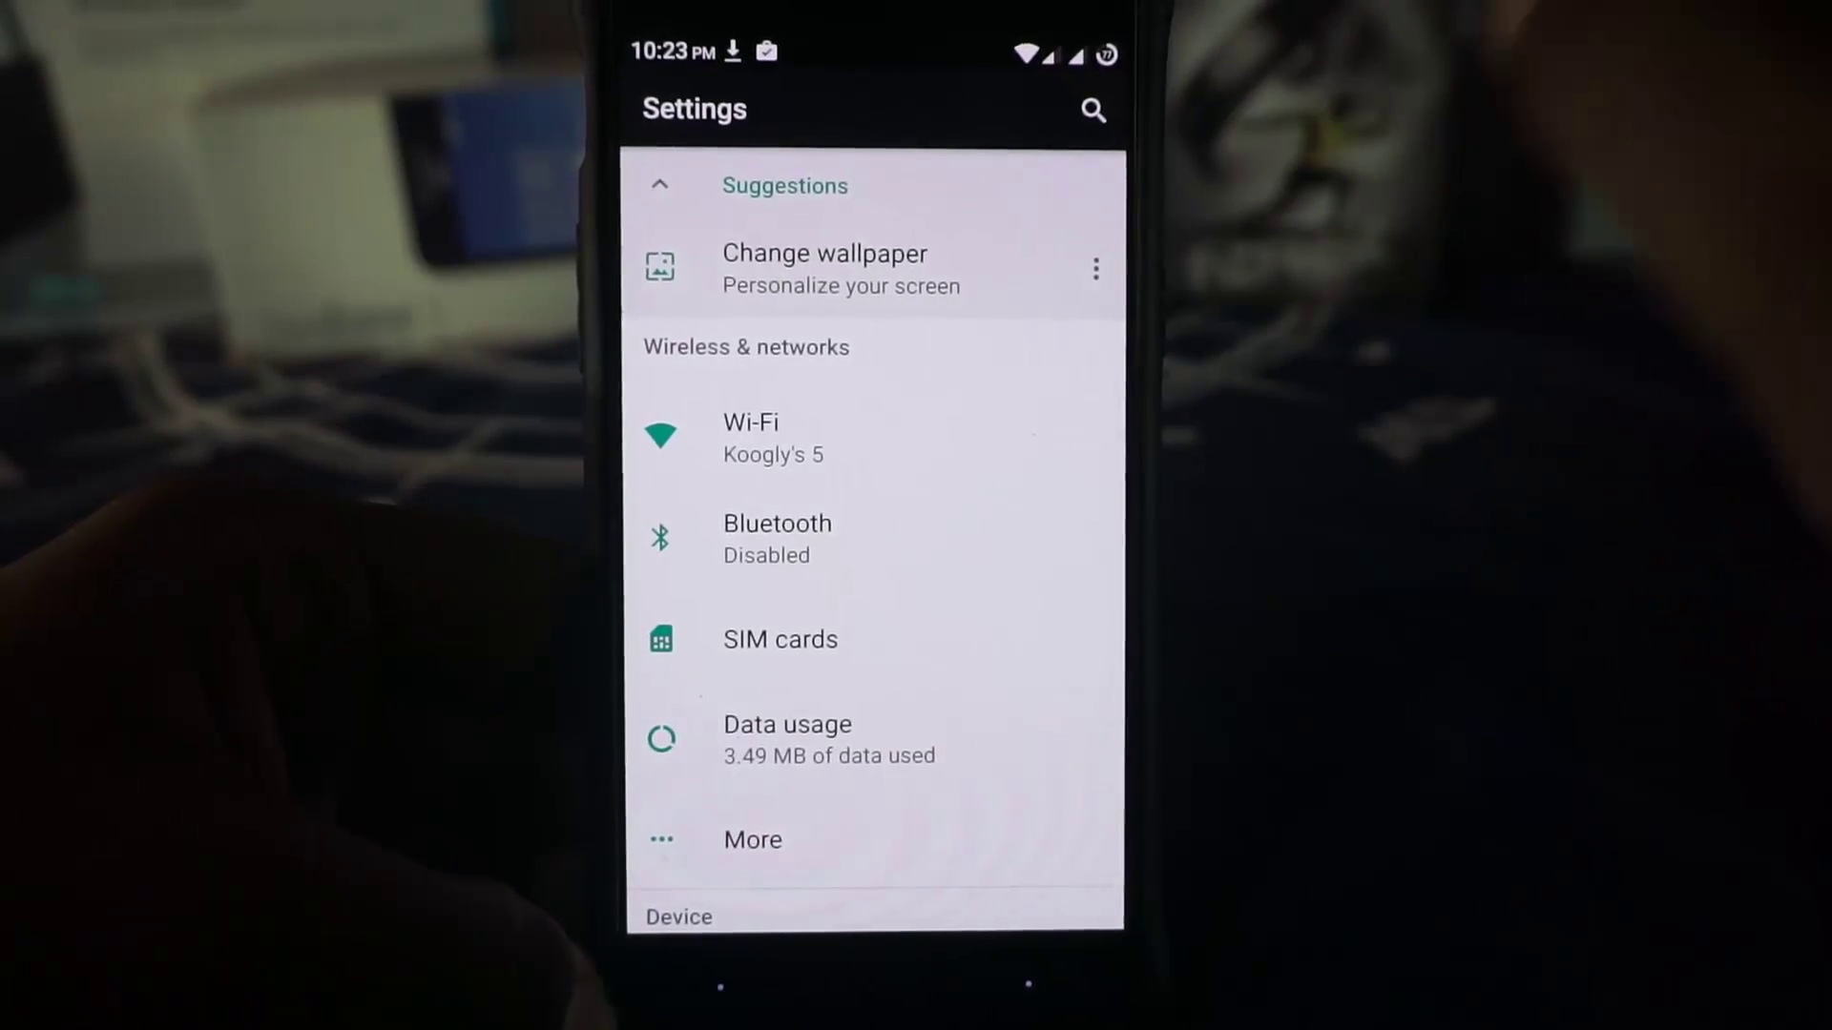
- Scroll the main Settings list past Wi-Fi, Bluetooth, SIM cards and Data usage
scroll(down, 3)
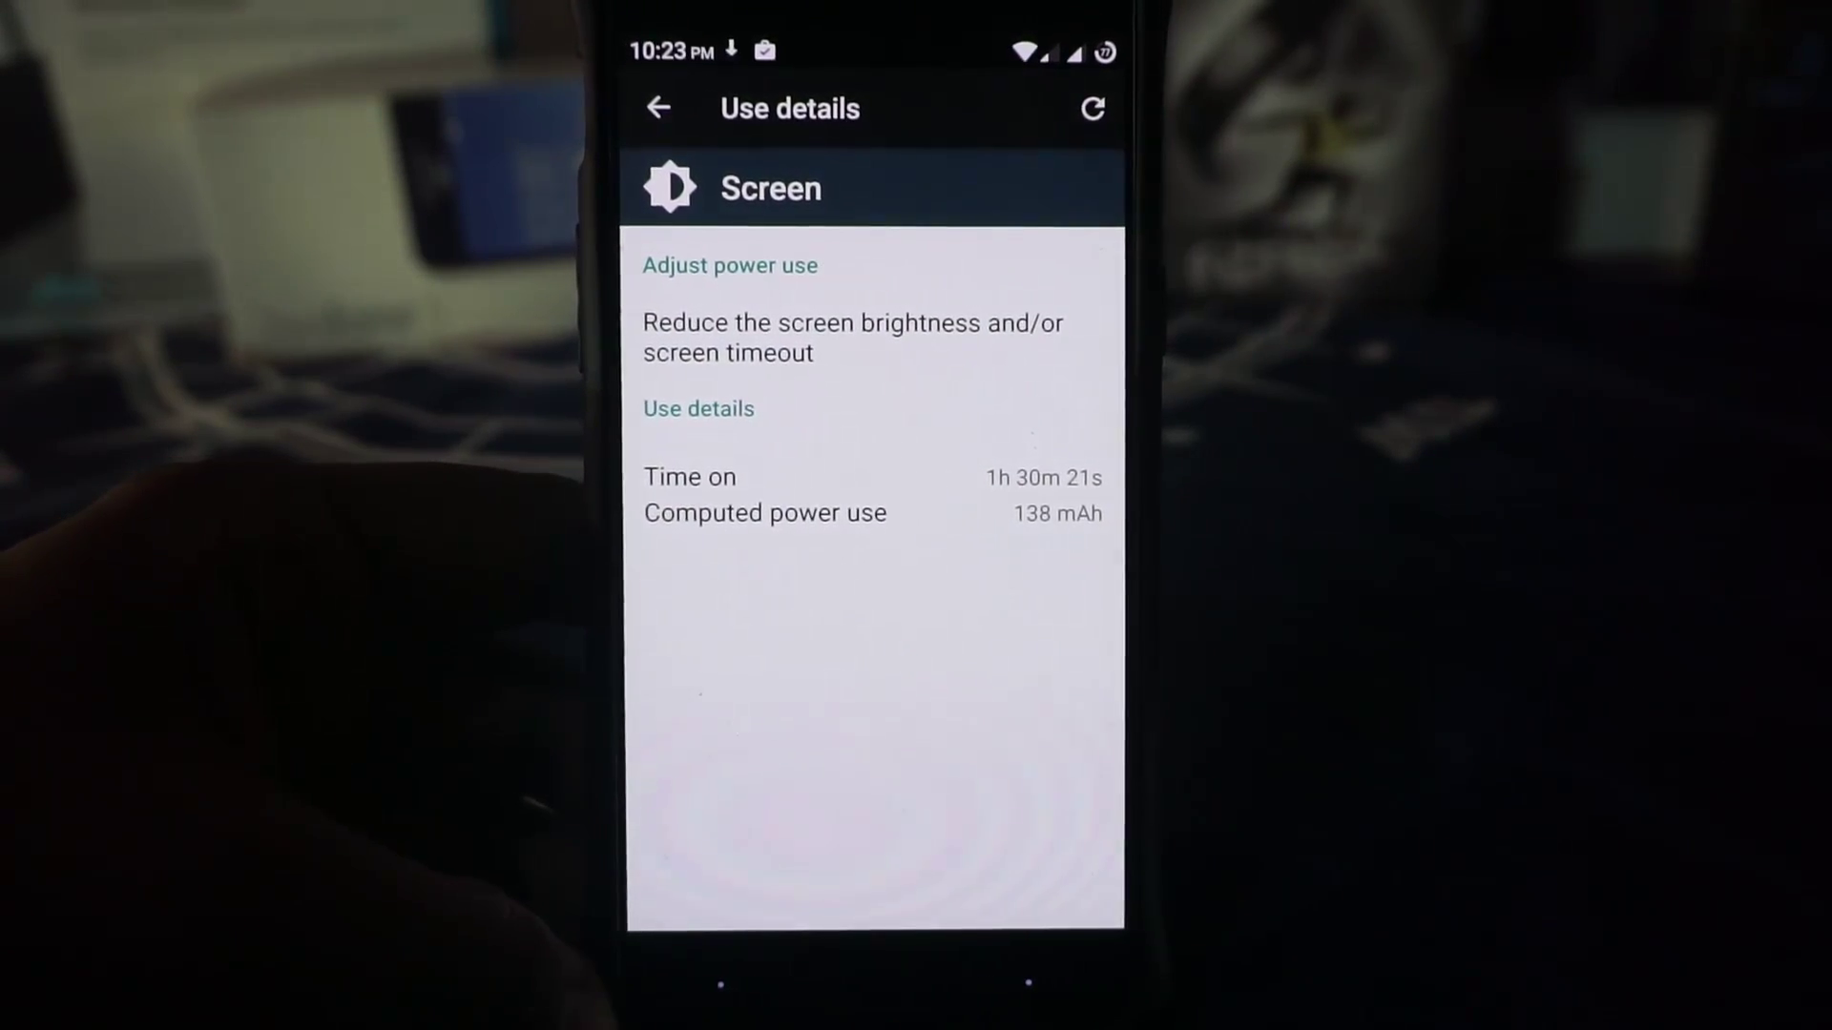
- Leave the Screen battery use details (1h 30m 21s on, 138 mAh) back to the previous screen
click(660, 107)
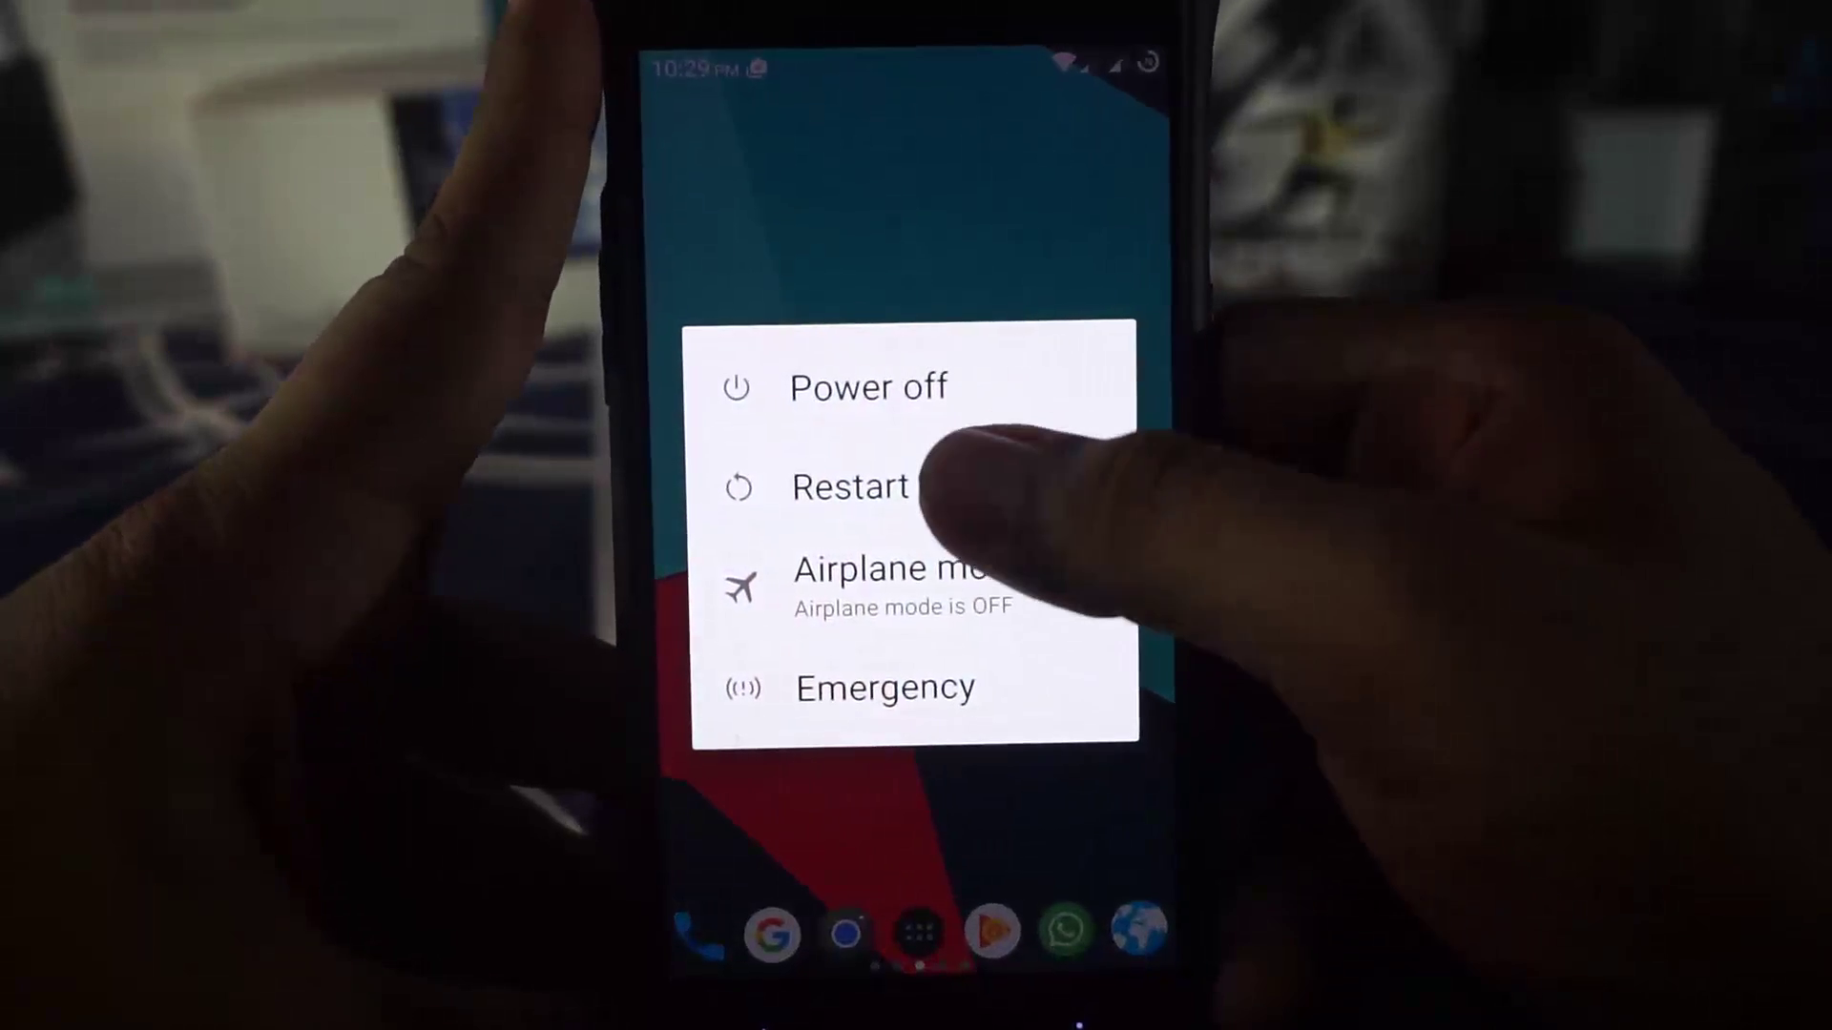
- Choose Restart from the power menu to reboot the phone
click(855, 487)
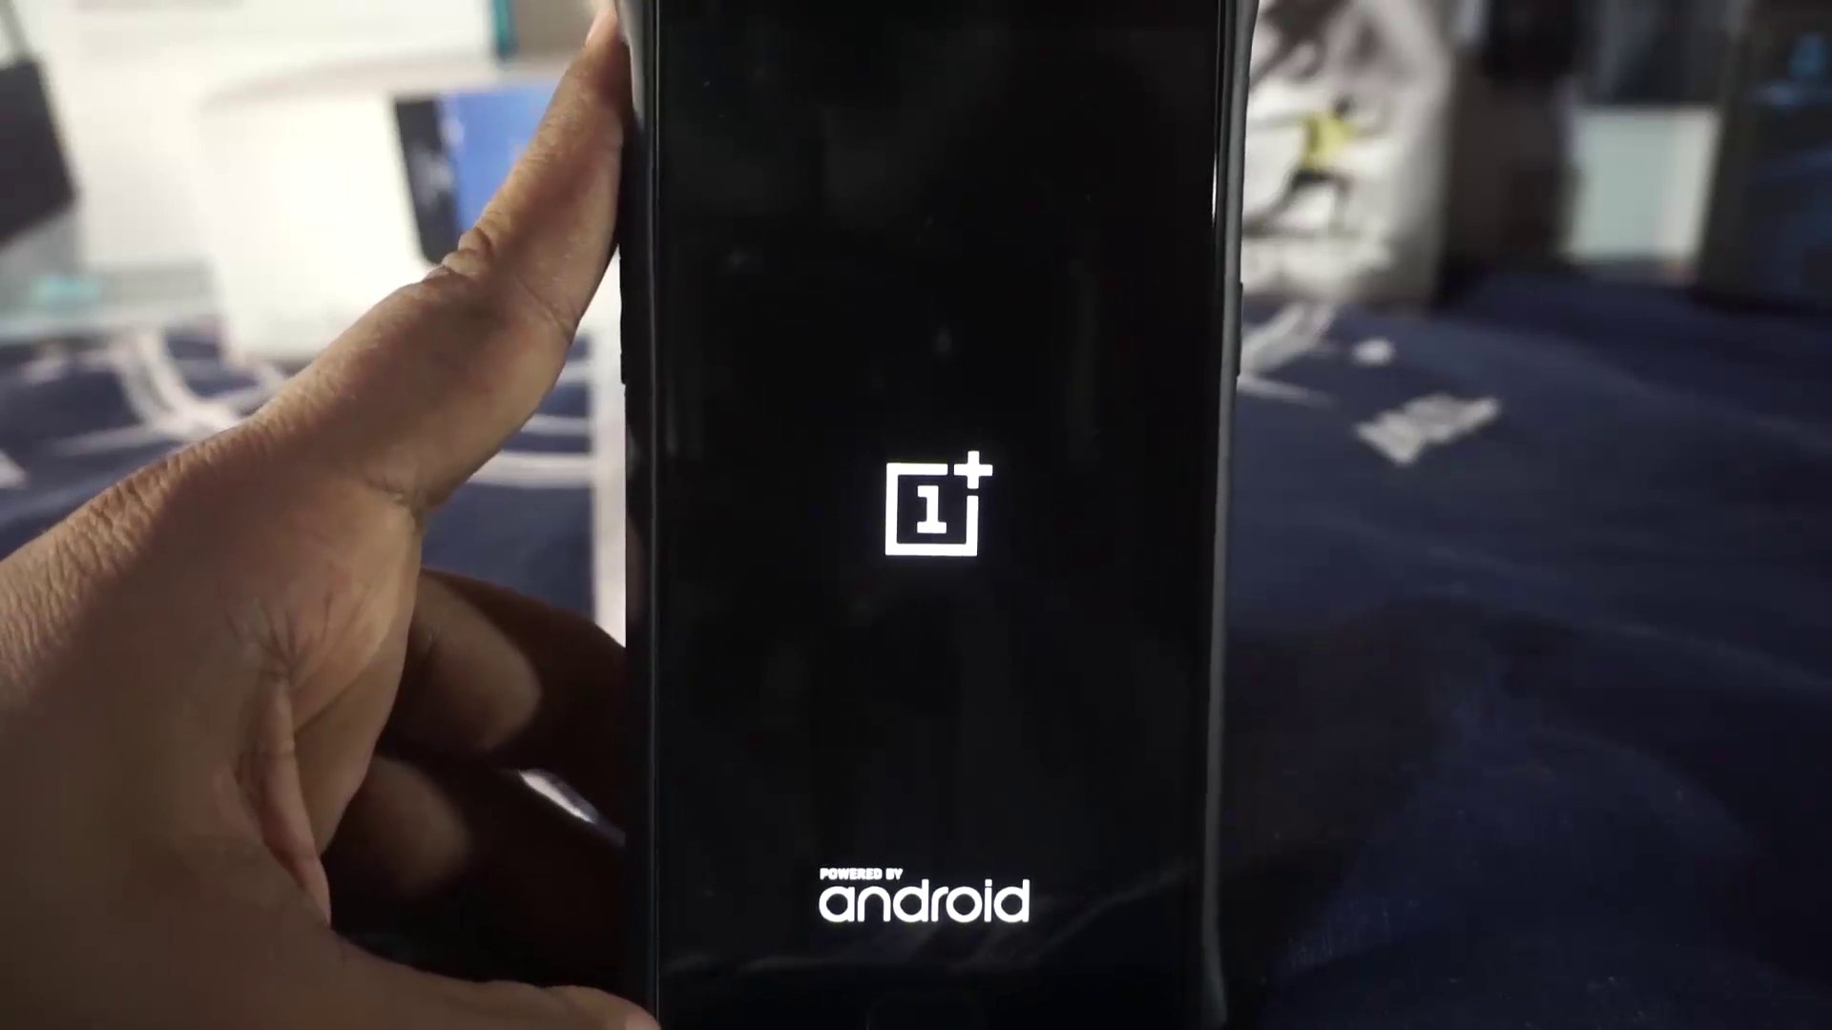